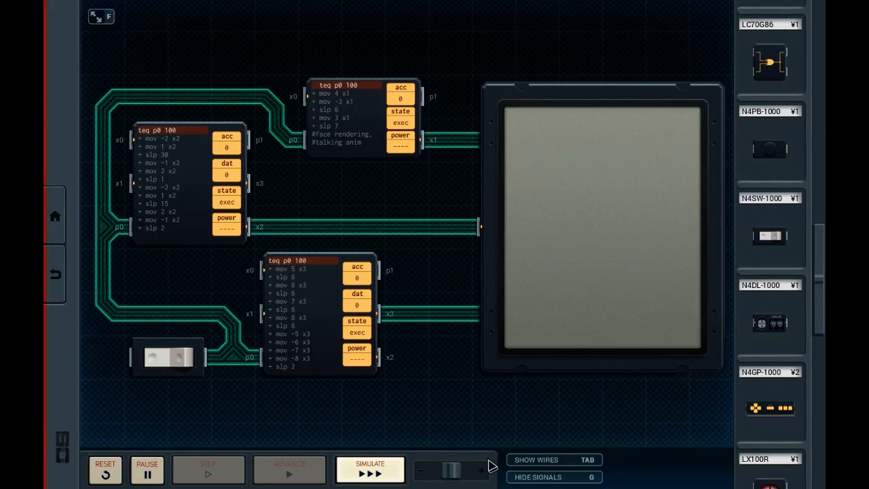
mouse_move(508, 467)
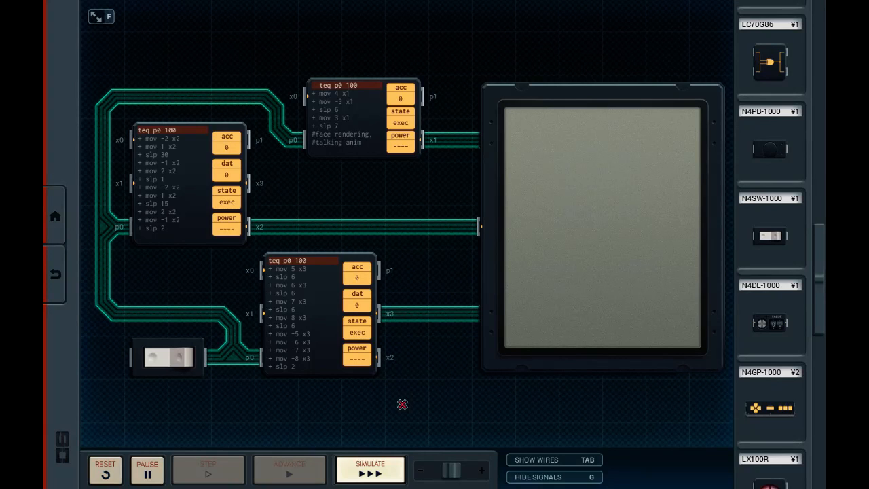
mouse_move(416, 397)
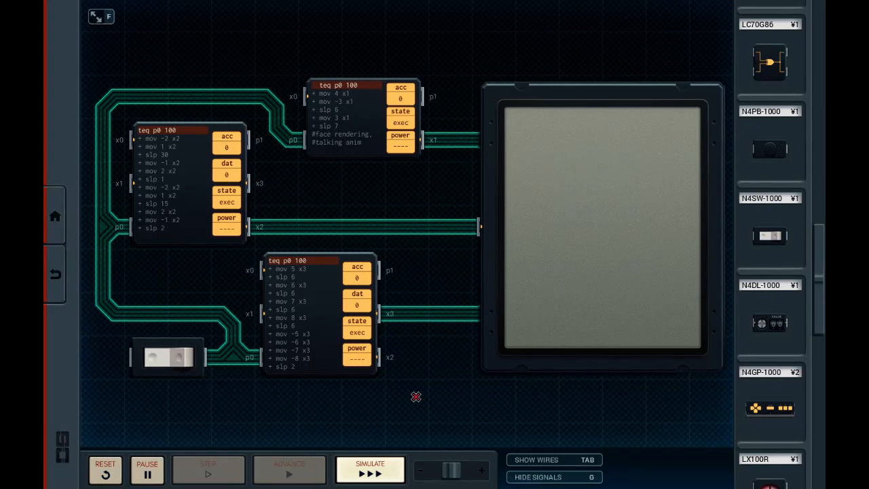
mouse_move(454, 402)
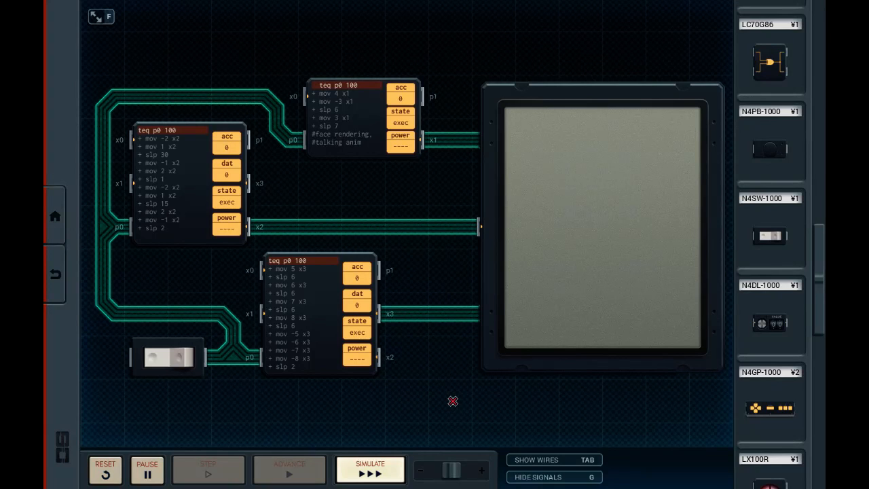
mouse_move(421, 356)
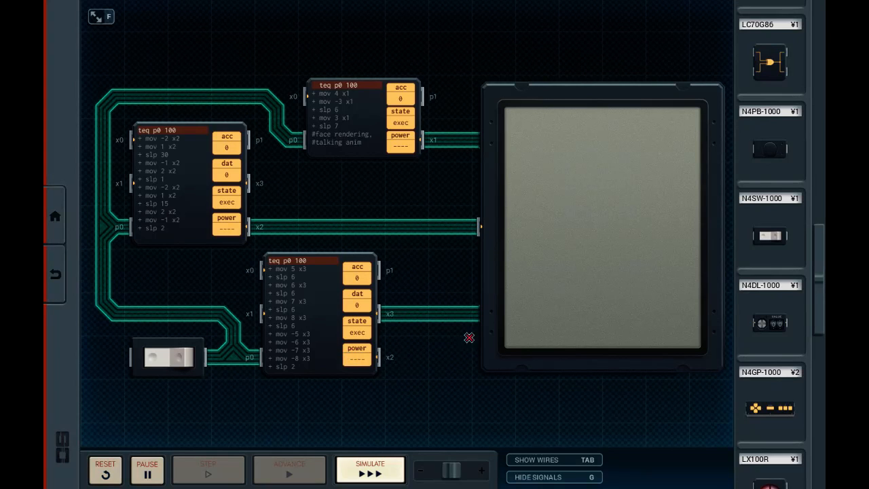
mouse_move(253, 332)
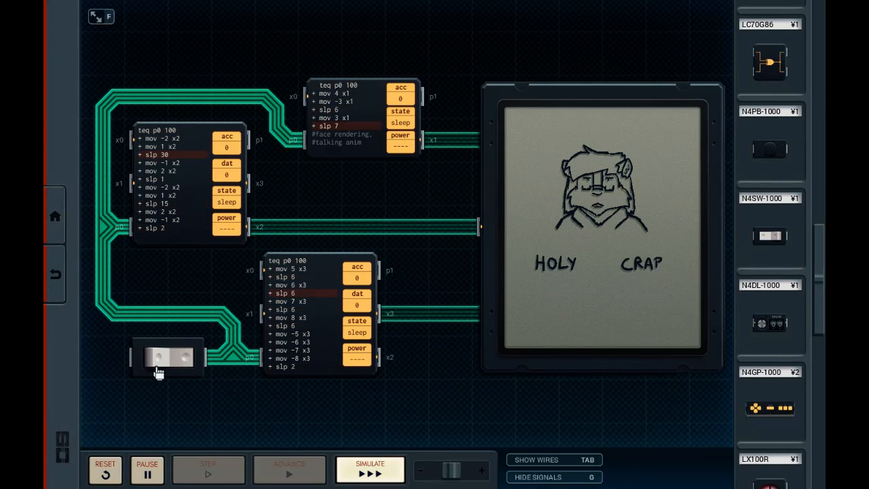
Reset the simulation so the circuit returns to edit mode with the face still previewed.
click(369, 470)
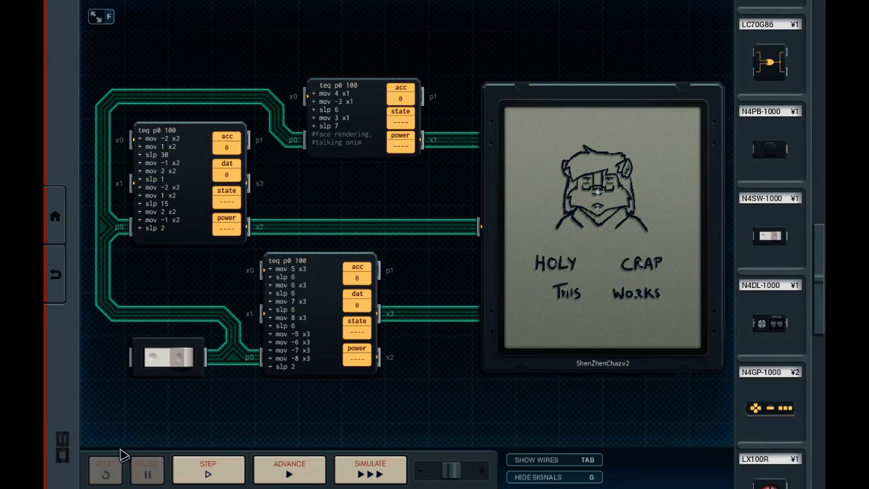
mouse_move(673, 170)
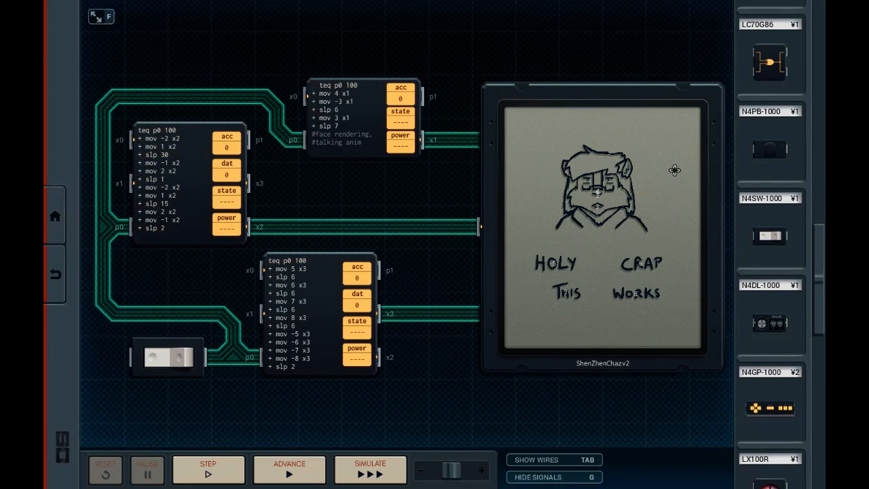
mouse_move(578, 229)
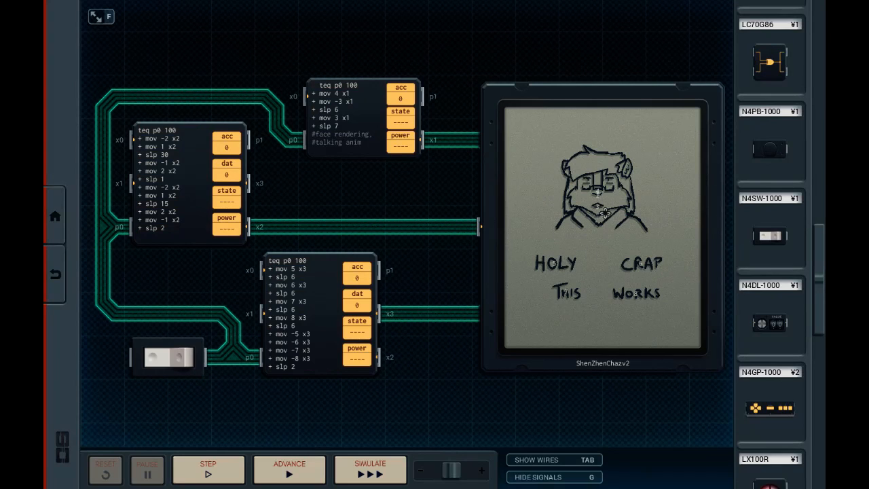
mouse_move(597, 171)
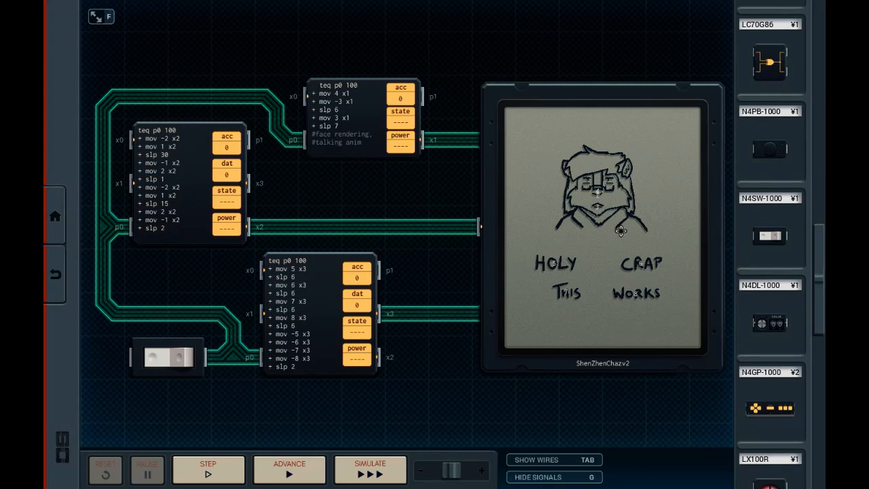
mouse_move(599, 230)
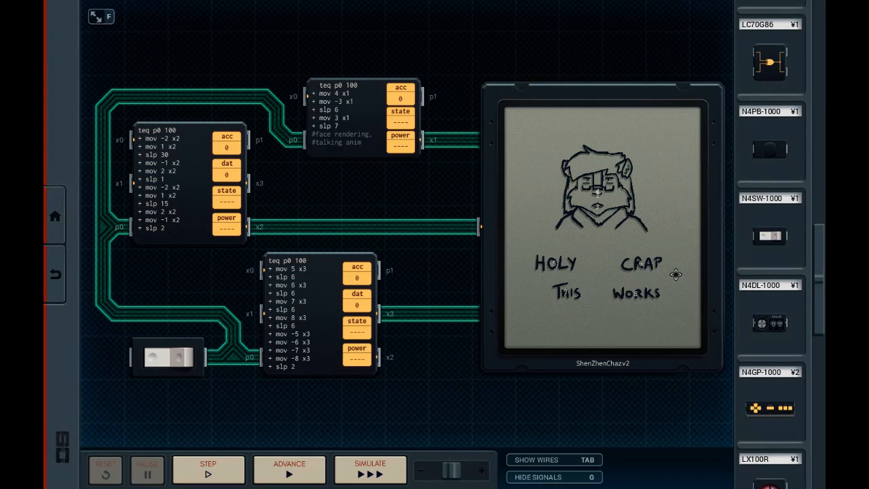
mouse_move(633, 214)
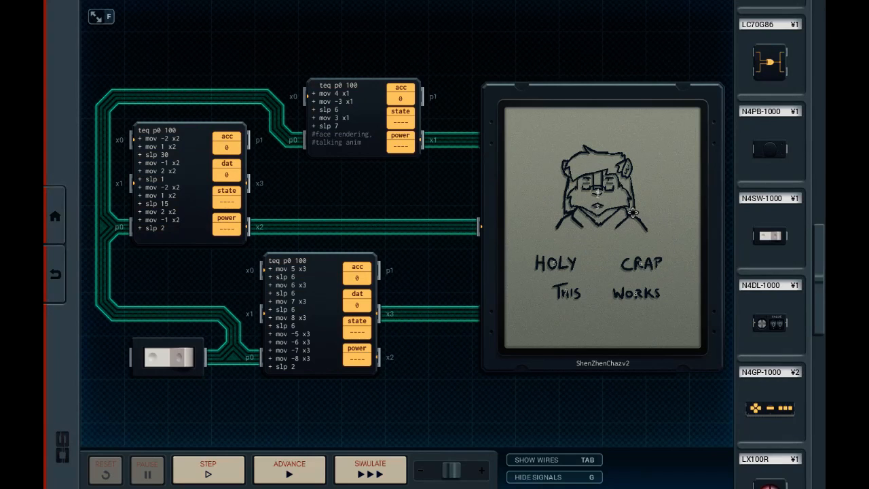
mouse_move(603, 188)
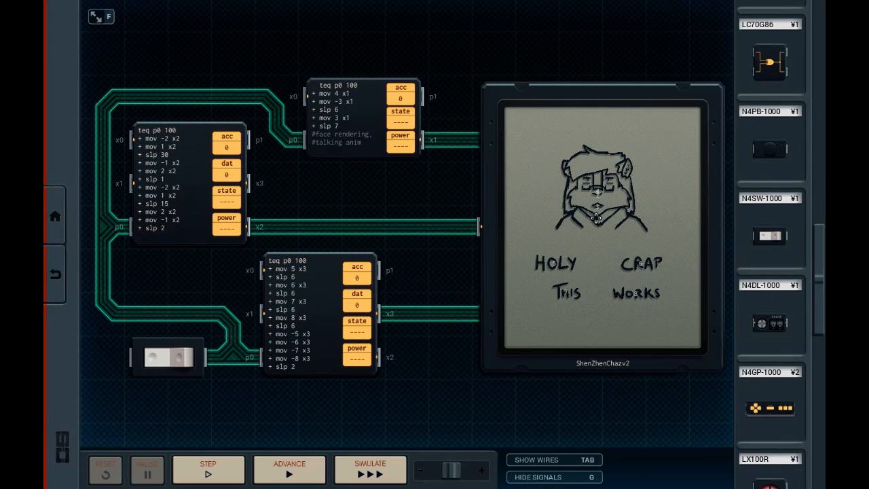
mouse_move(555, 255)
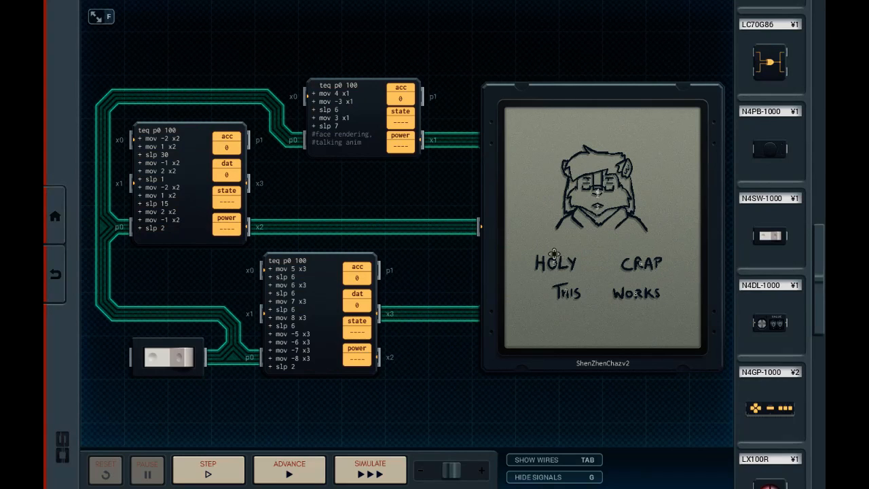
mouse_move(446, 389)
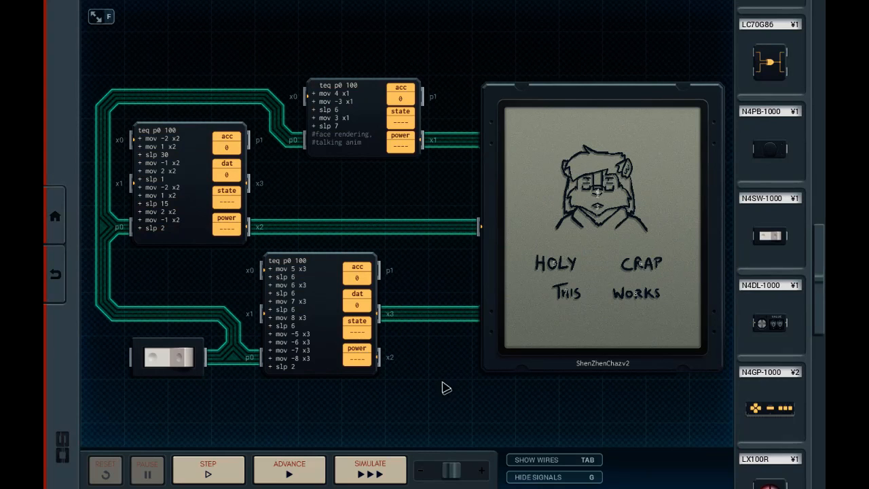
Simulate the circuit again so the LCD starts blank at the beginning of the run.
click(369, 469)
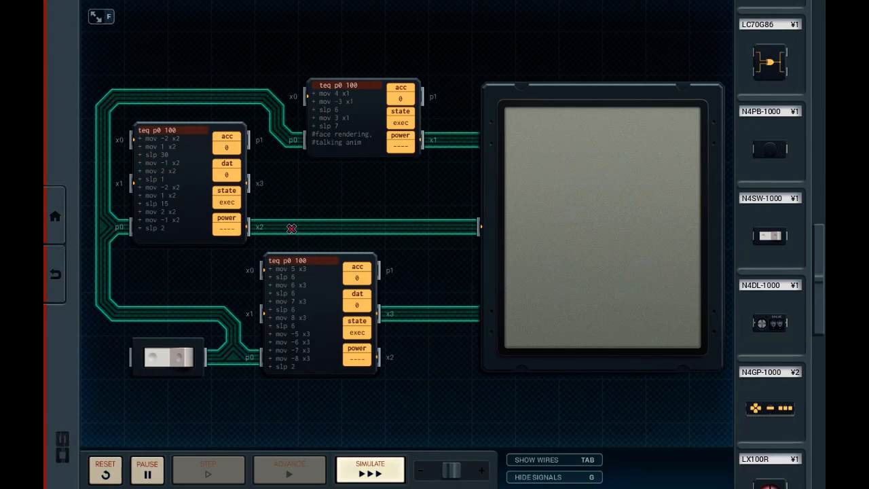
mouse_move(369, 214)
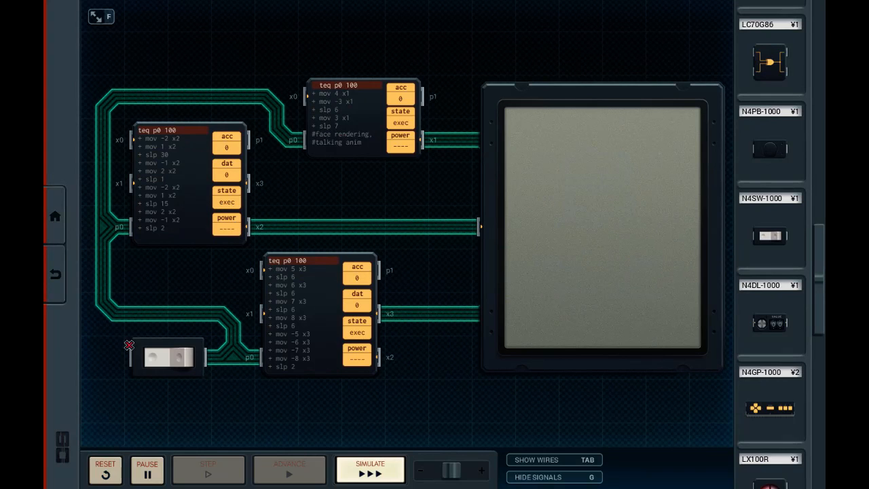
Reset the circuit and cycle the LCD pattern to the ShenZhenChazv2 custom face.
click(370, 468)
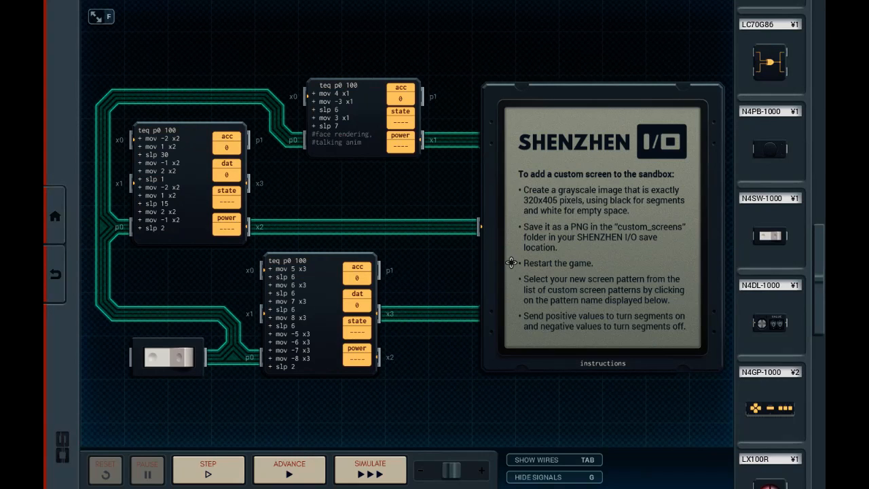
mouse_move(589, 356)
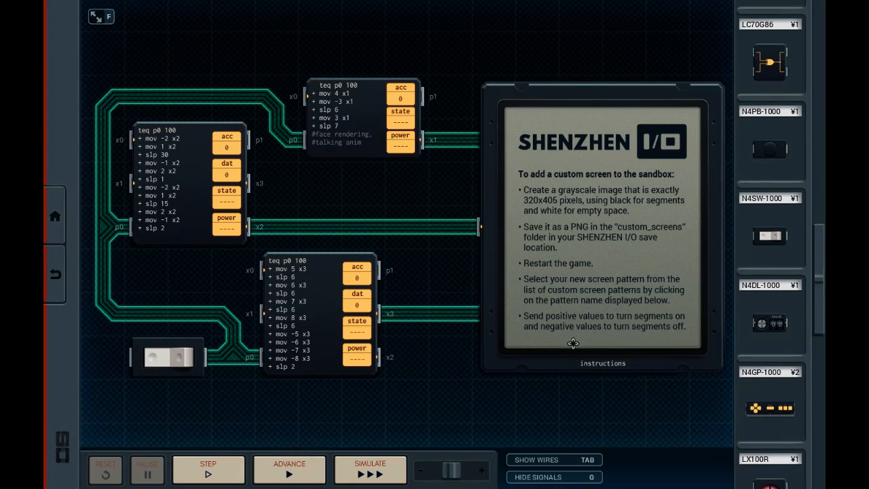
click(603, 363)
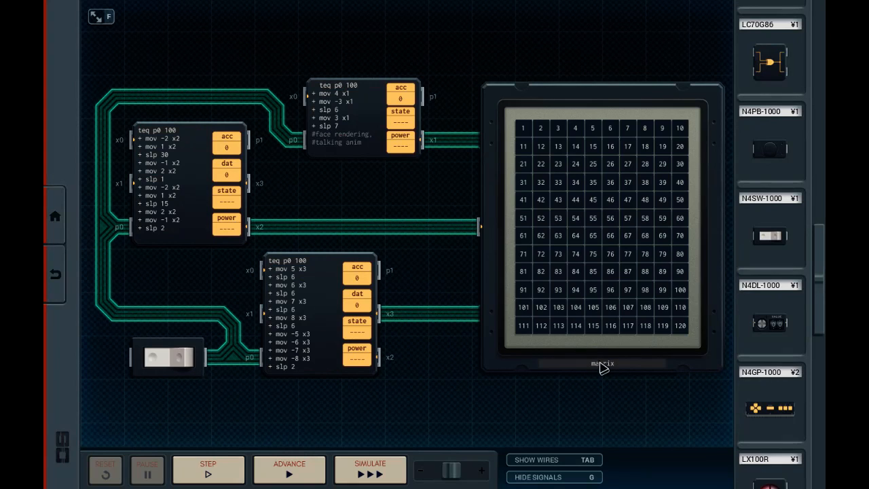
mouse_move(673, 179)
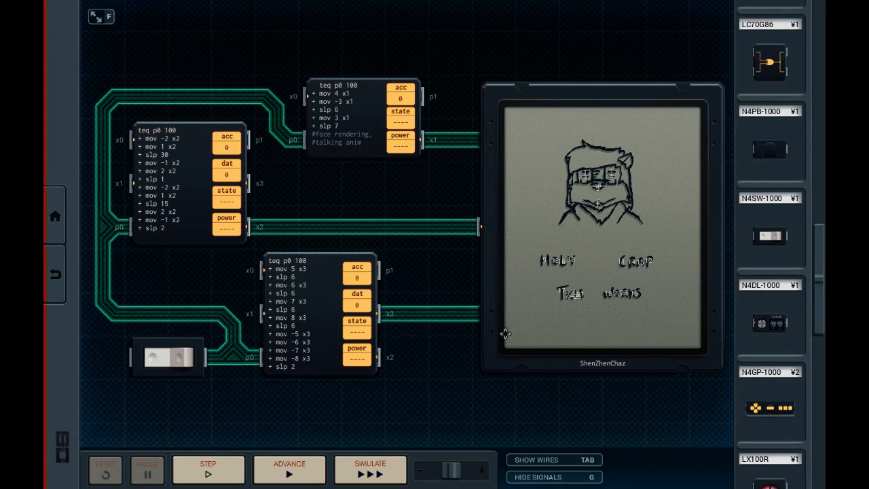
mouse_move(617, 300)
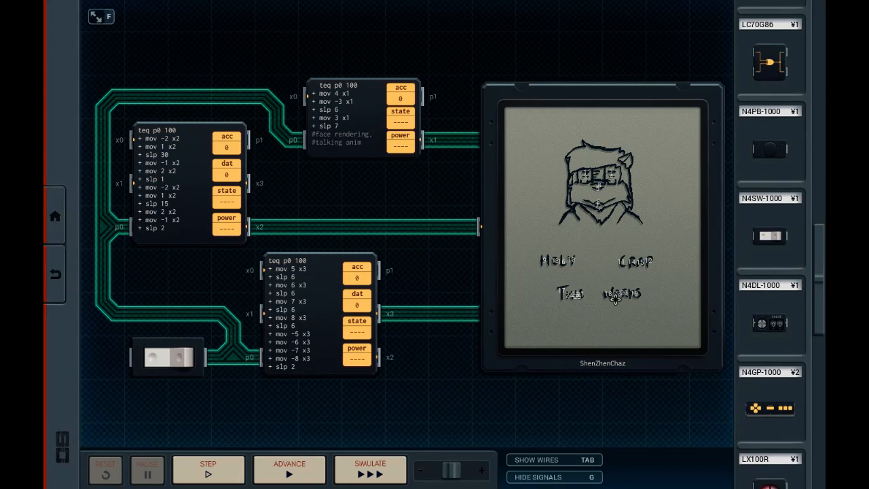
mouse_move(599, 354)
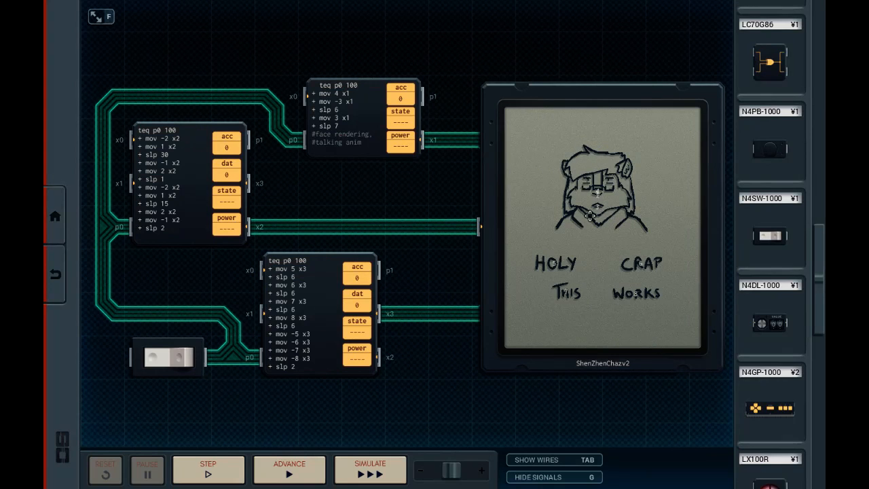
mouse_move(223, 455)
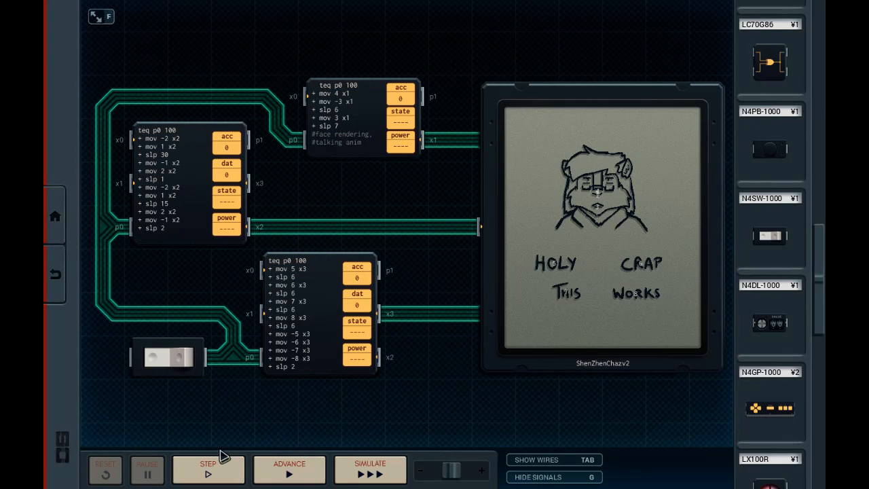
Step then simulate at full speed so the face draws and HOLY CRAP THIS WORKS animates.
click(369, 469)
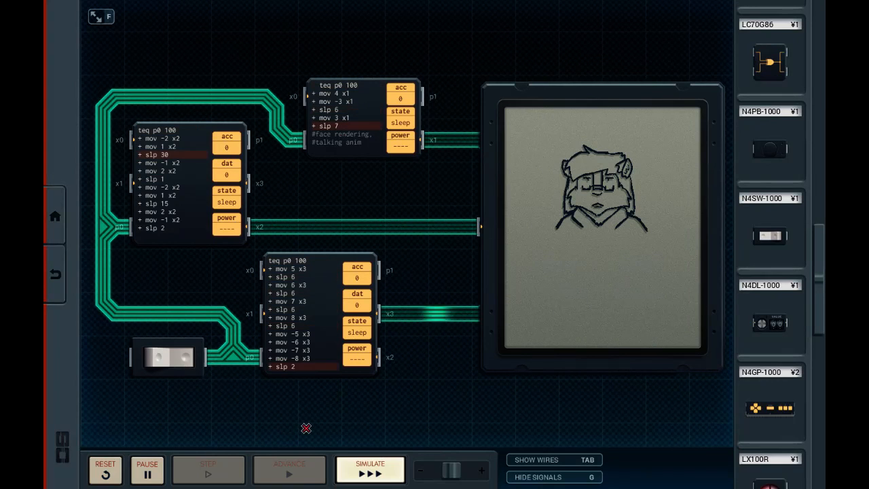
click(369, 470)
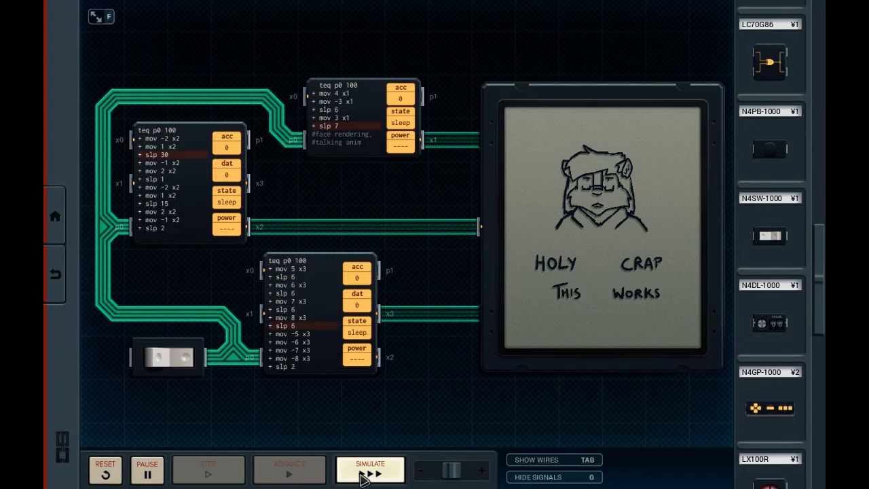
click(370, 468)
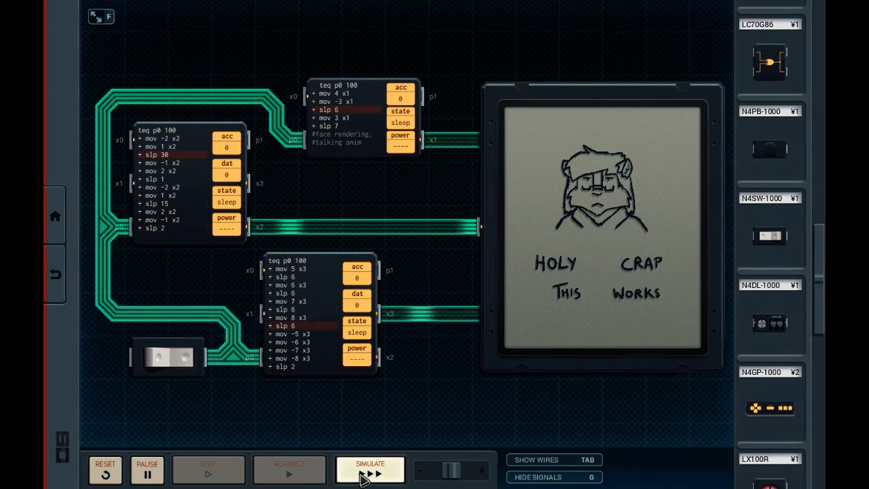
click(370, 469)
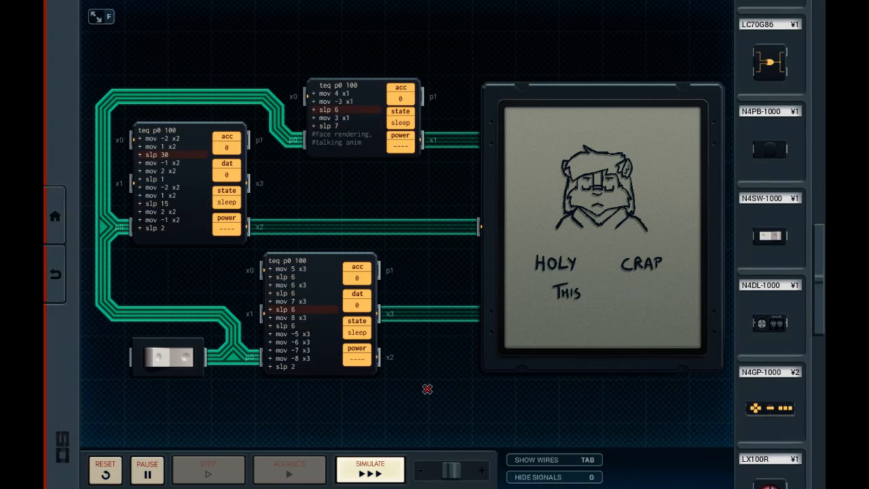